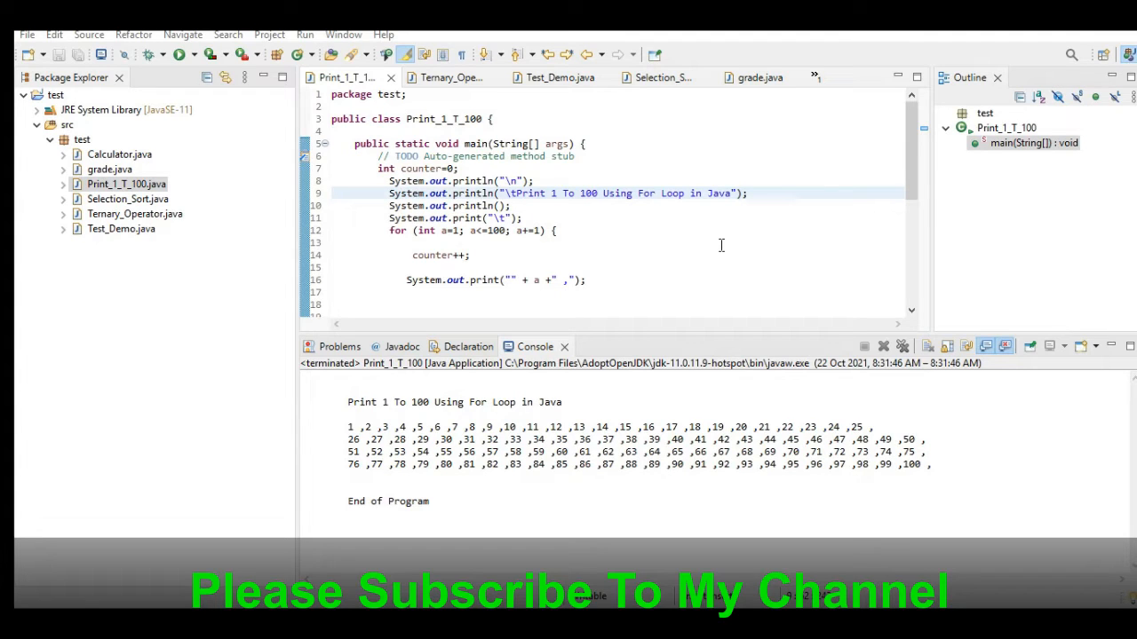
# Select the closing print statements of main and rerun the program to print 1 to 100 in rows of 25
pyautogui.scroll(-3)
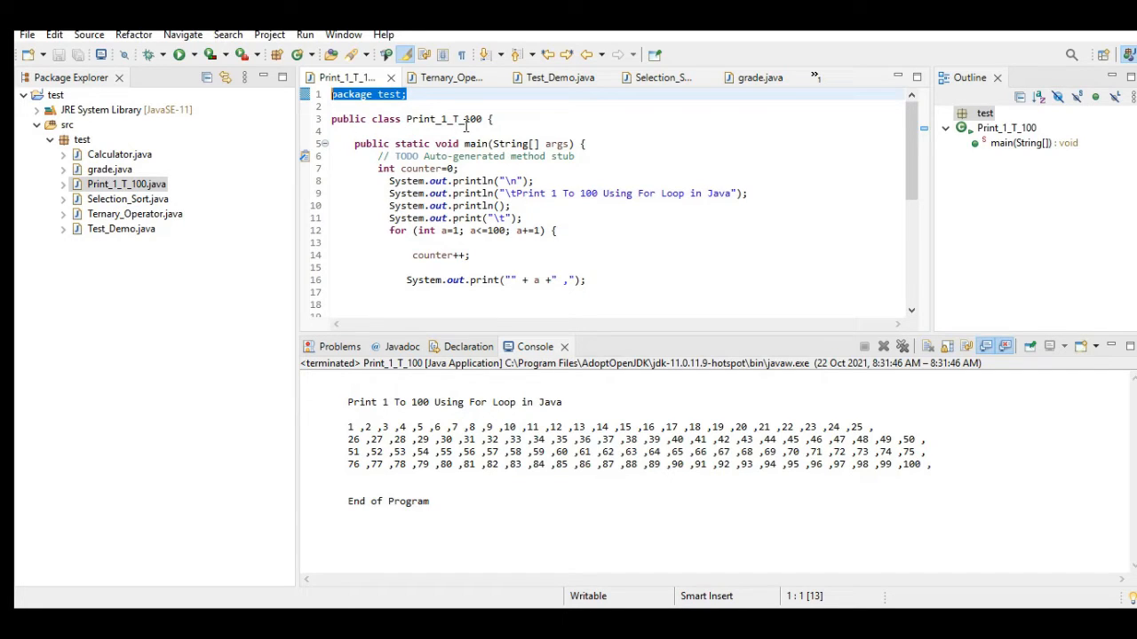
pyautogui.moveTo(355, 144)
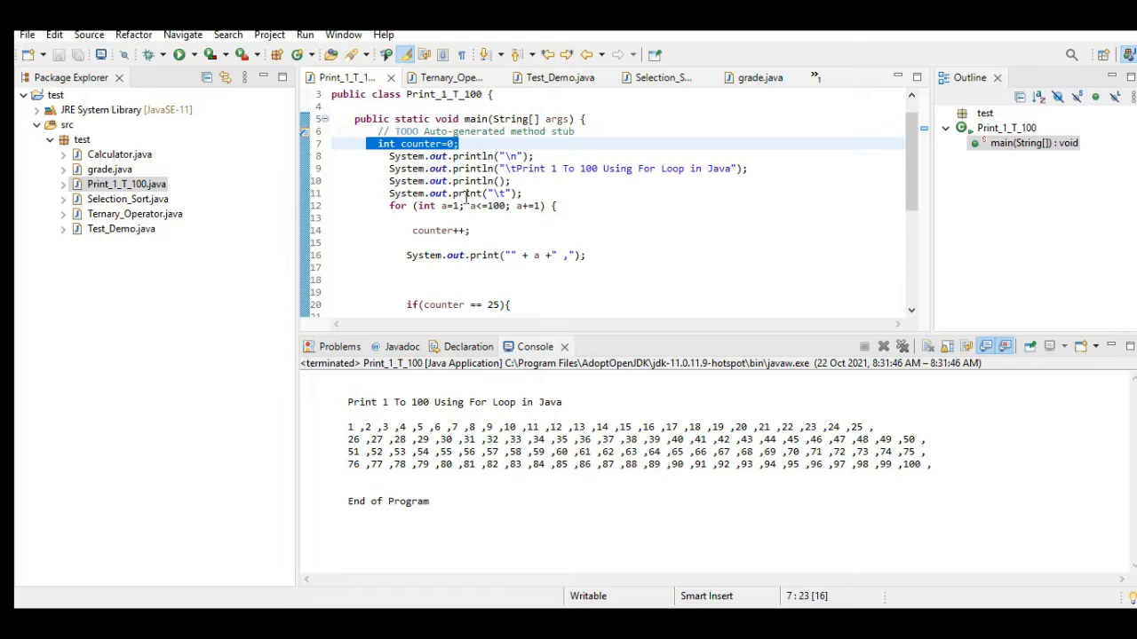
pyautogui.moveTo(636, 164)
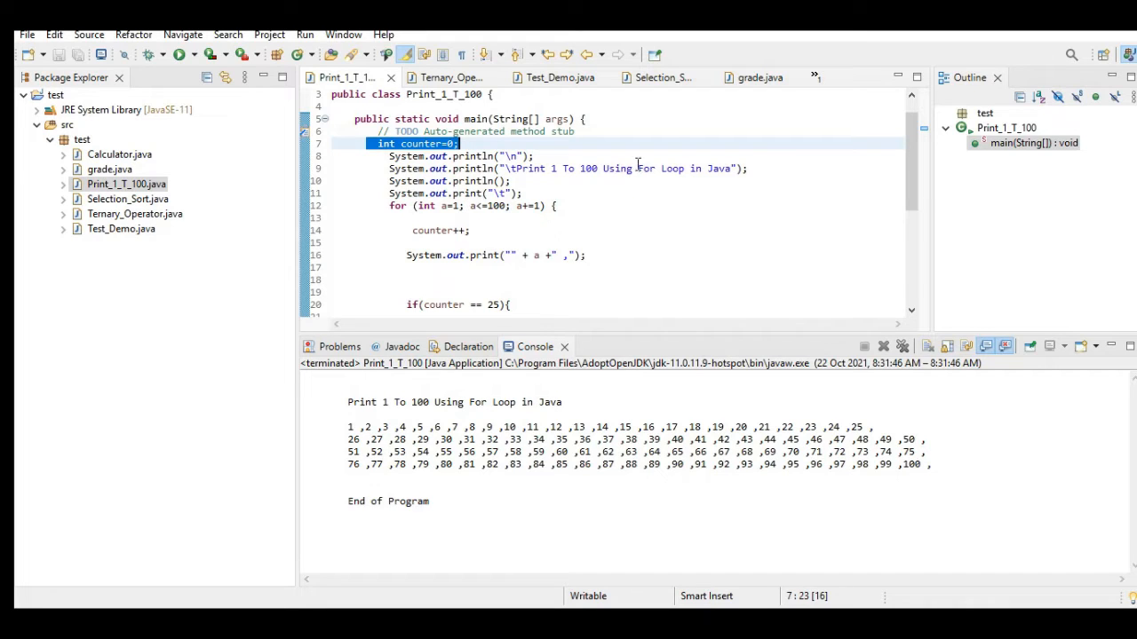
pyautogui.moveTo(630, 206)
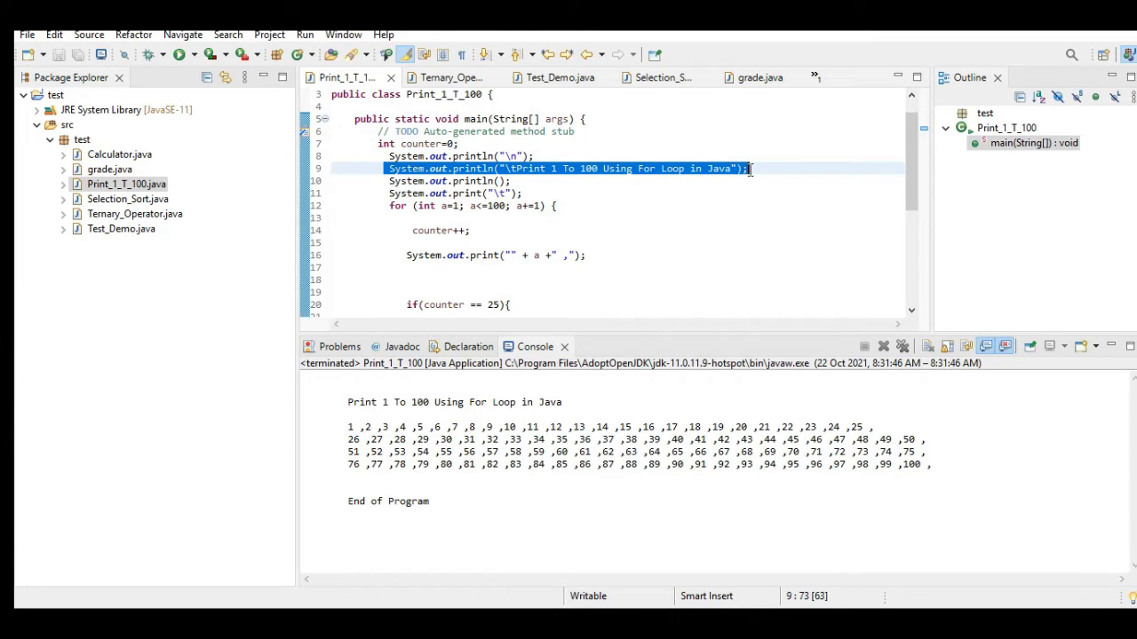
pyautogui.scroll(-3)
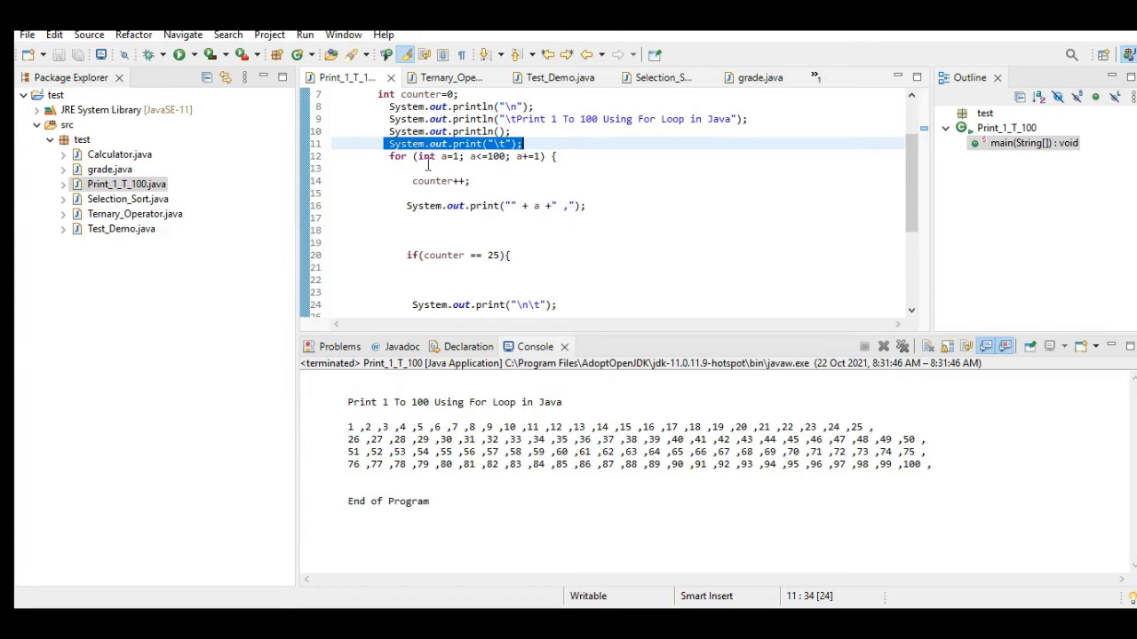
pyautogui.moveTo(495, 169)
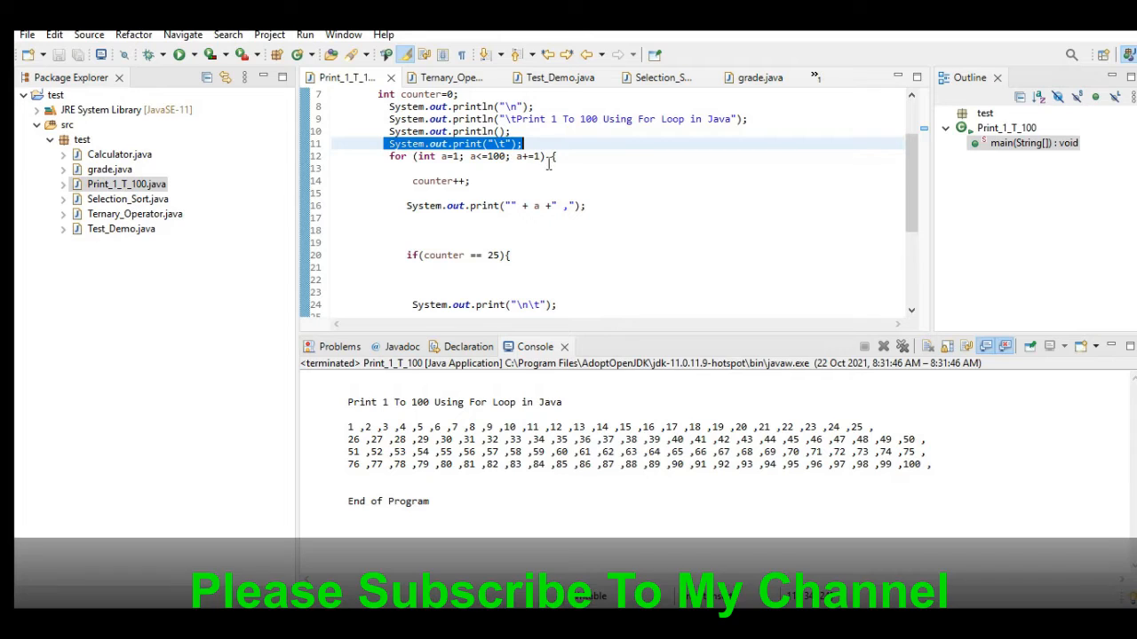
pyautogui.scroll(-3)
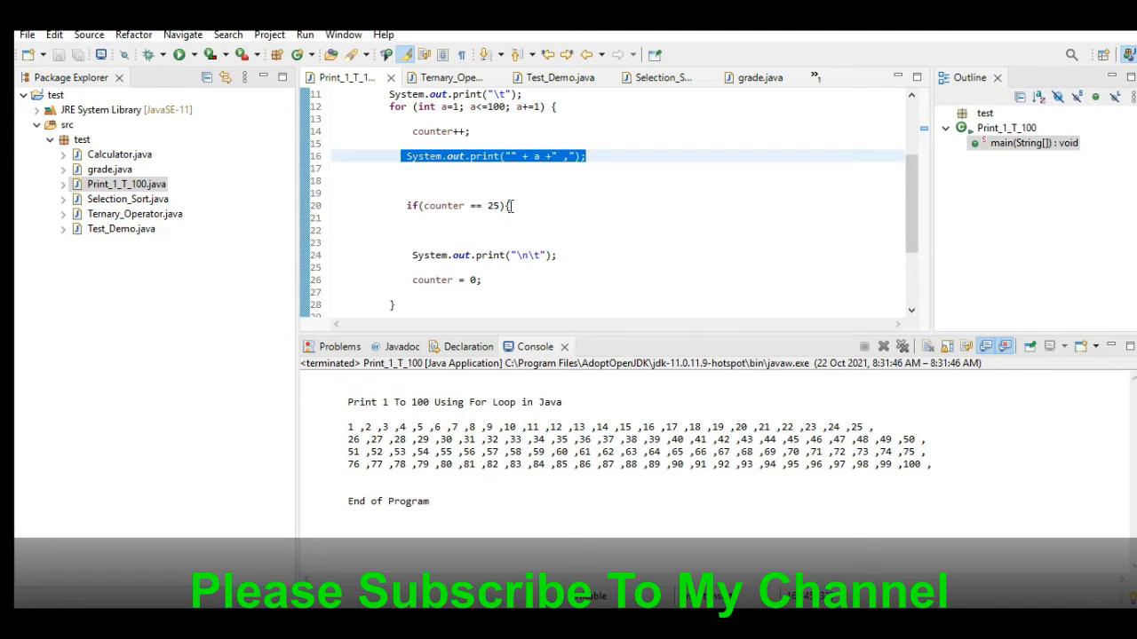
pyautogui.scroll(-3)
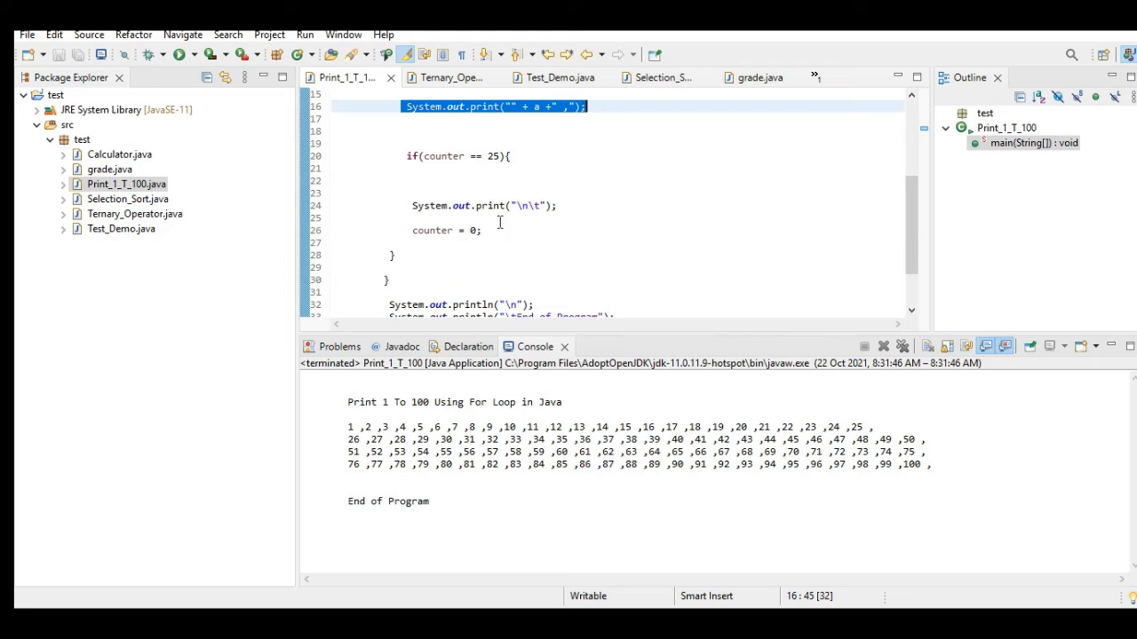
pyautogui.moveTo(514, 149)
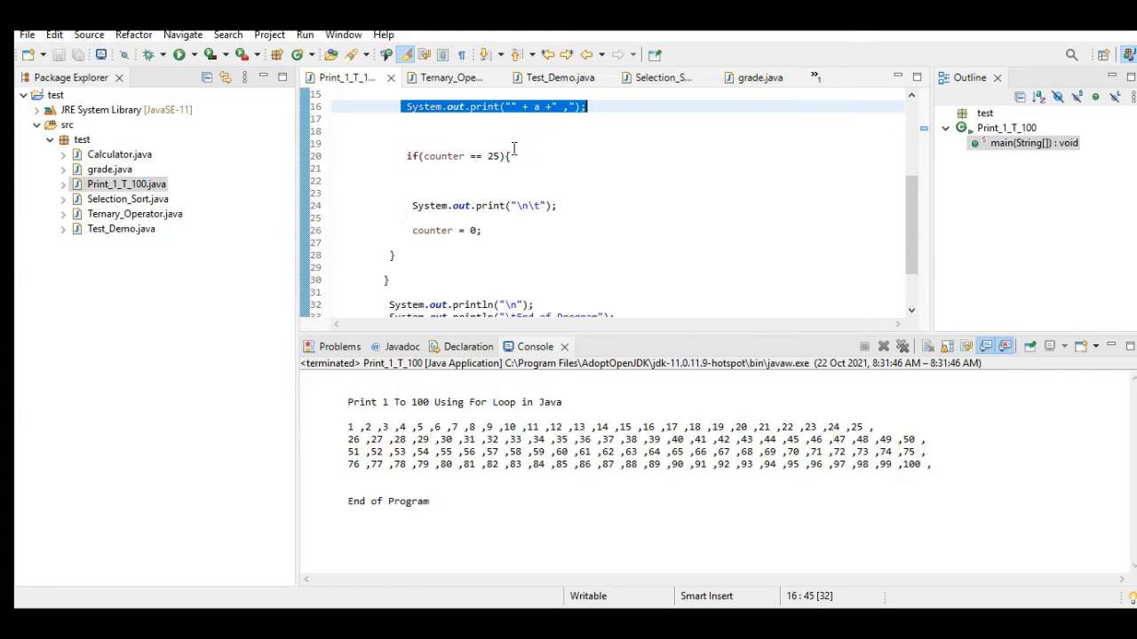
pyautogui.moveTo(497, 224)
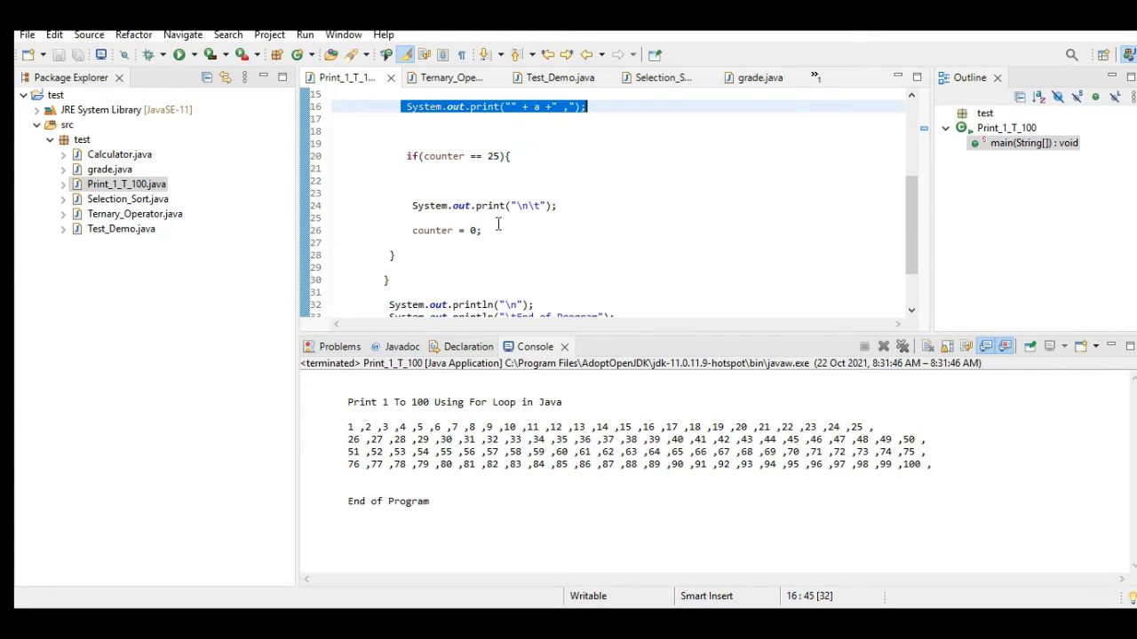
pyautogui.scroll(-3)
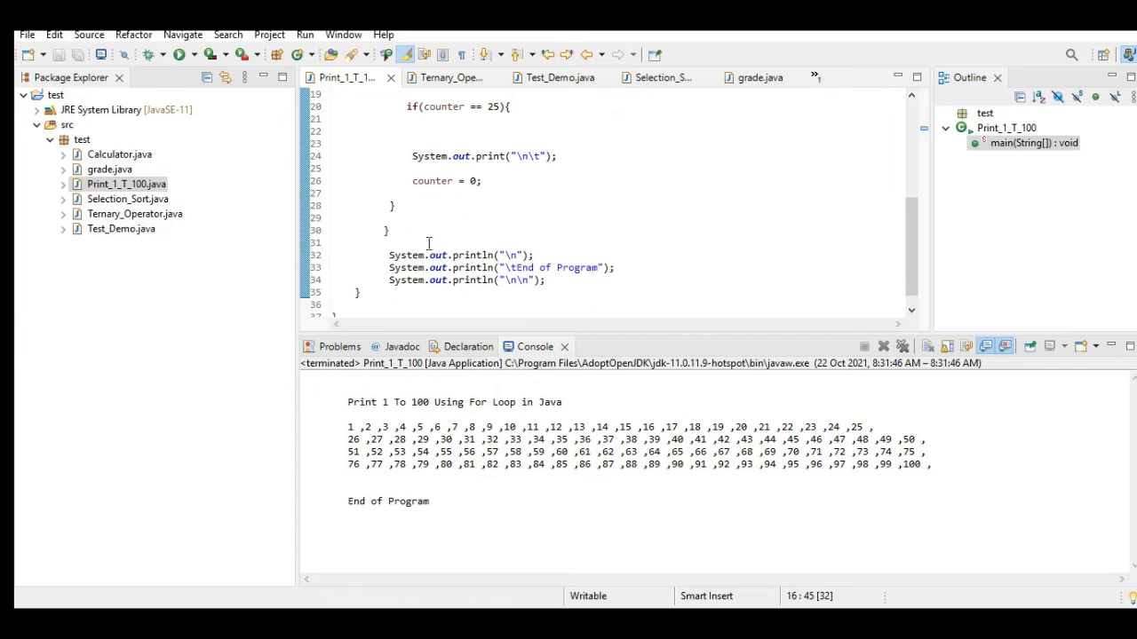
pyautogui.moveTo(389, 256); pyautogui.dragTo(359, 293)
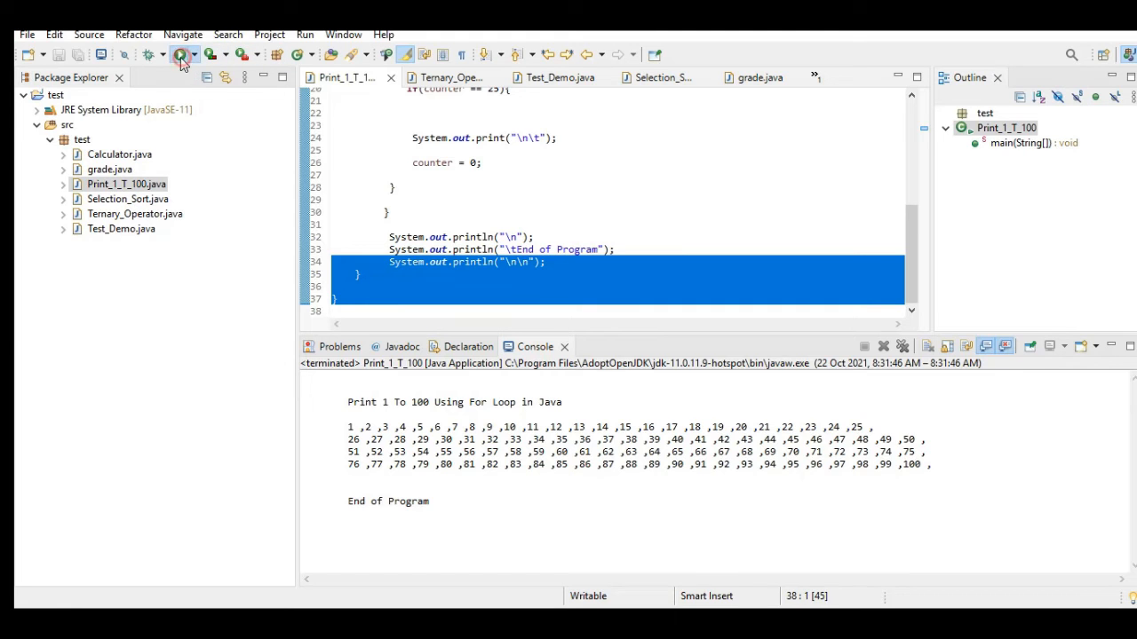
pyautogui.click(181, 55)
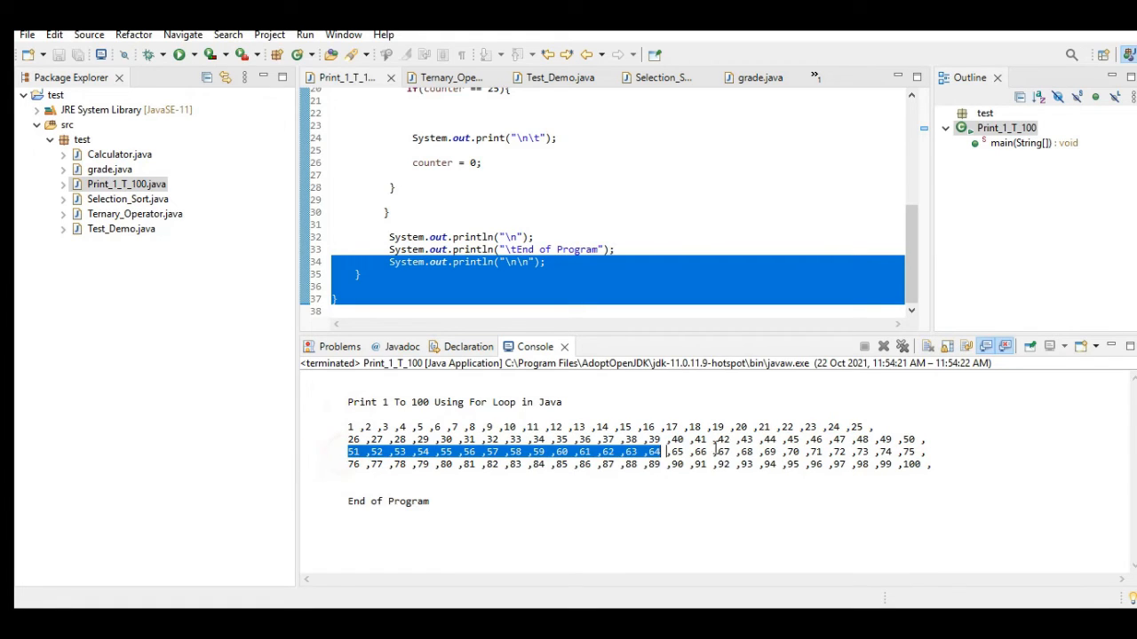
pyautogui.moveTo(660, 453); pyautogui.dragTo(924, 453)
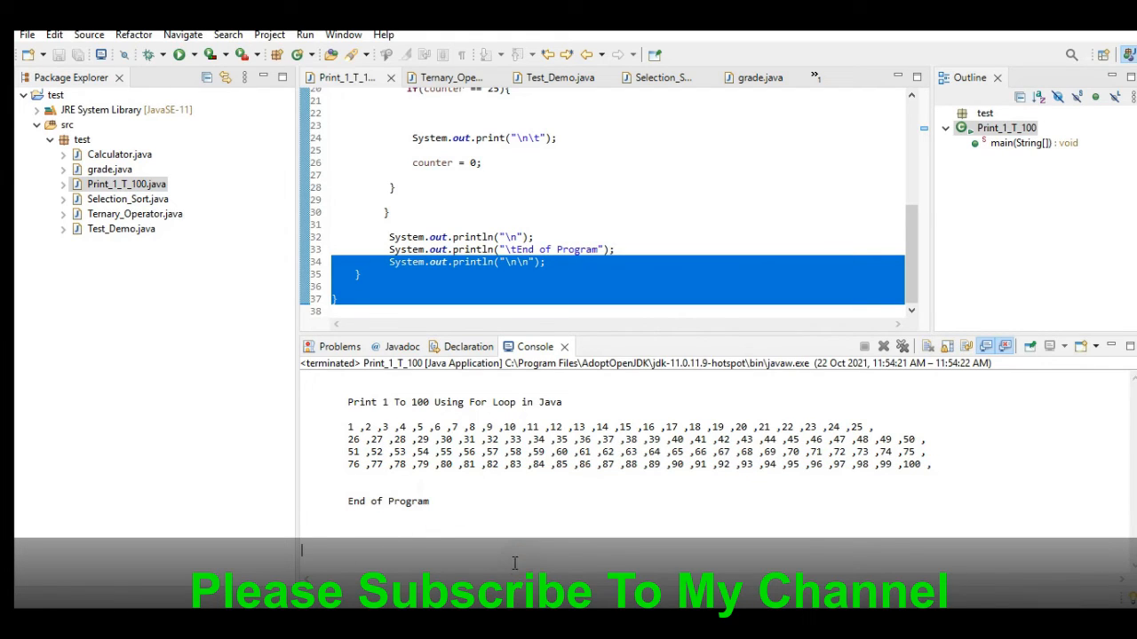
pyautogui.click(663, 286)
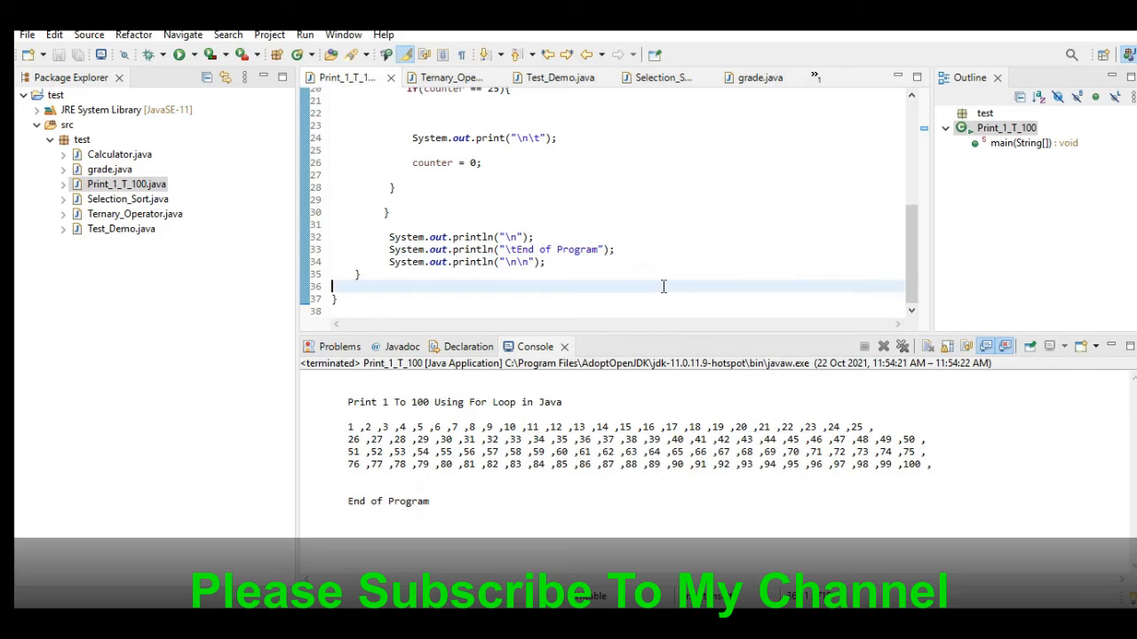
pyautogui.moveTo(705, 302)
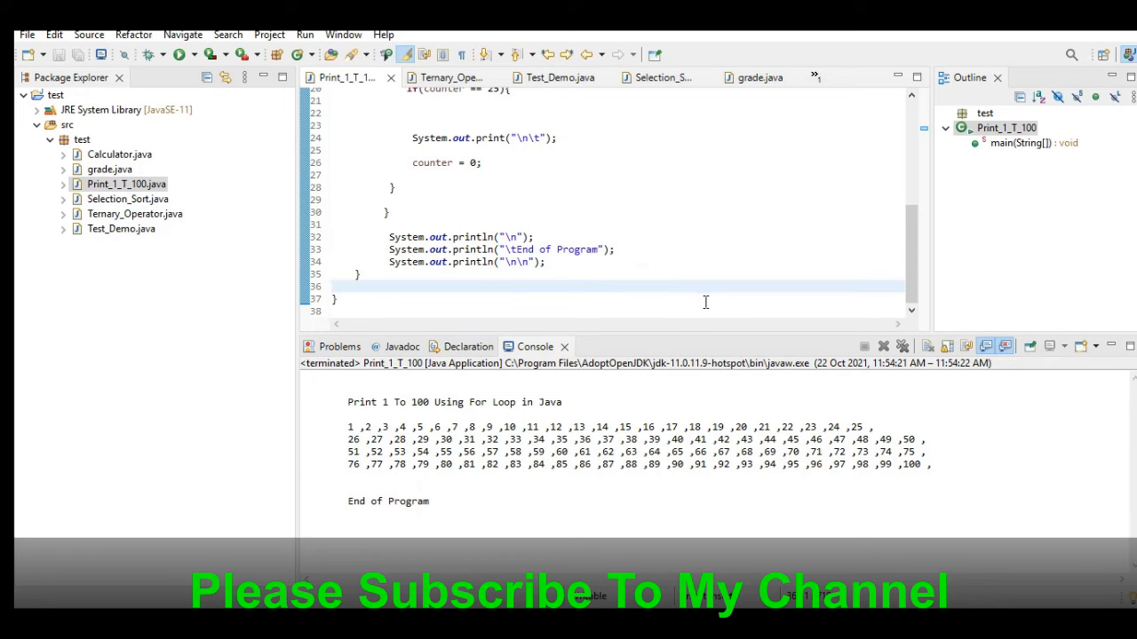
pyautogui.scroll(3)
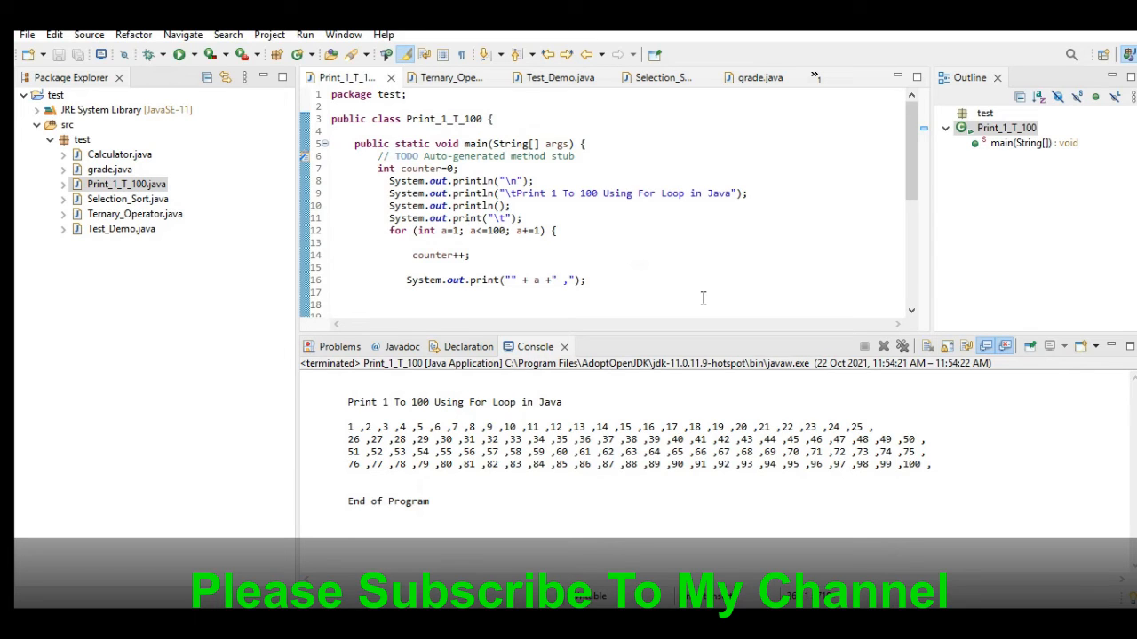
pyautogui.scroll(-3)
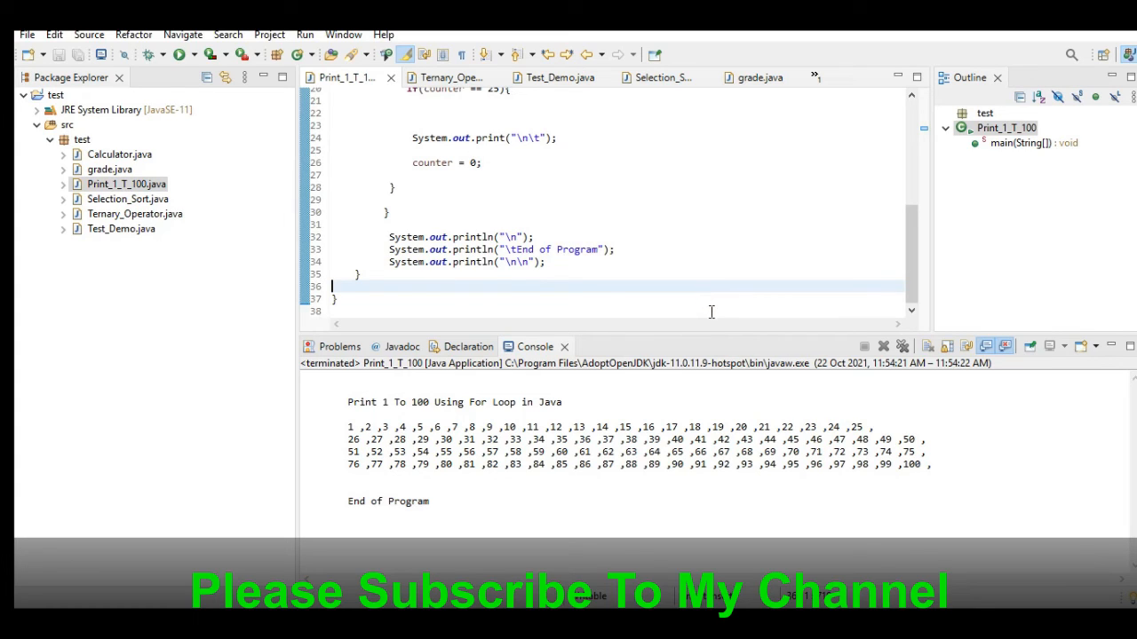
pyautogui.scroll(3)
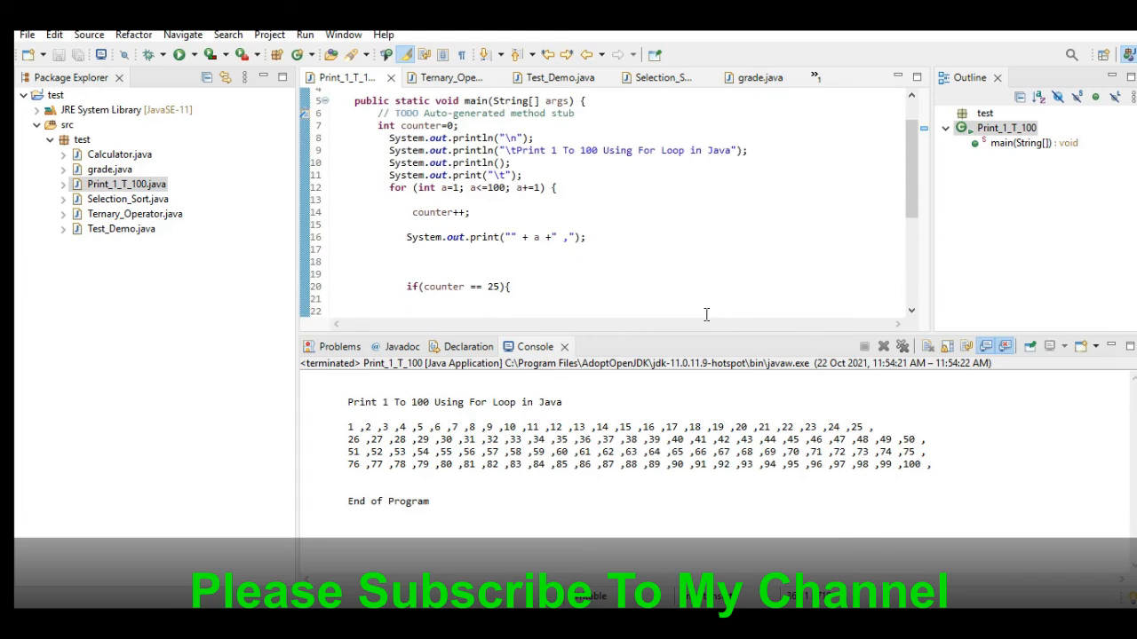
pyautogui.scroll(-3)
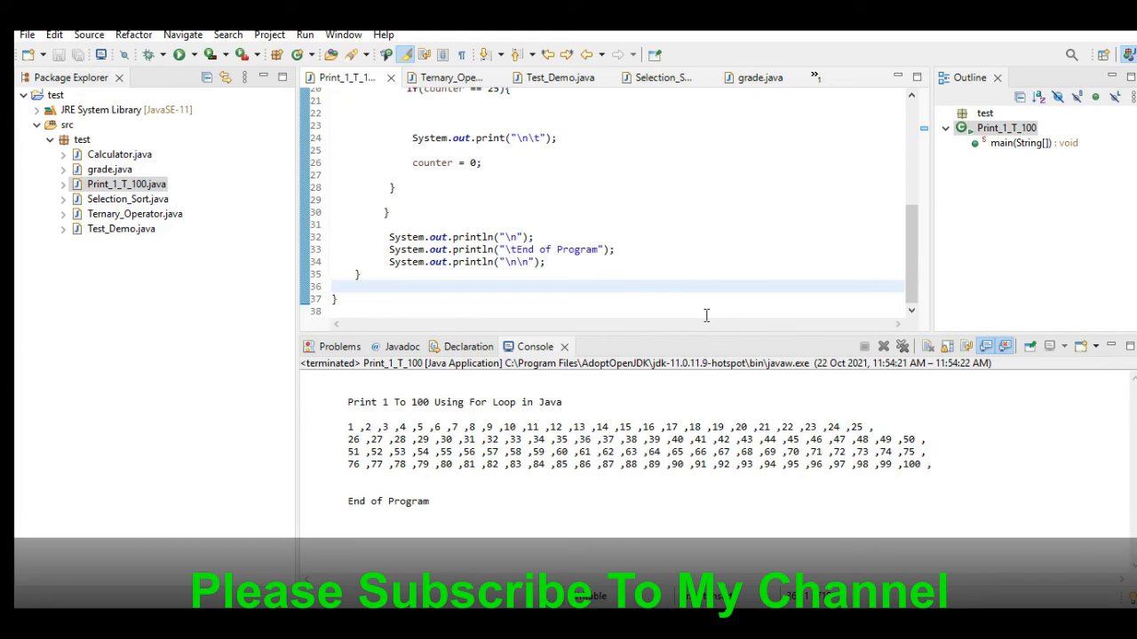
pyautogui.scroll(3)
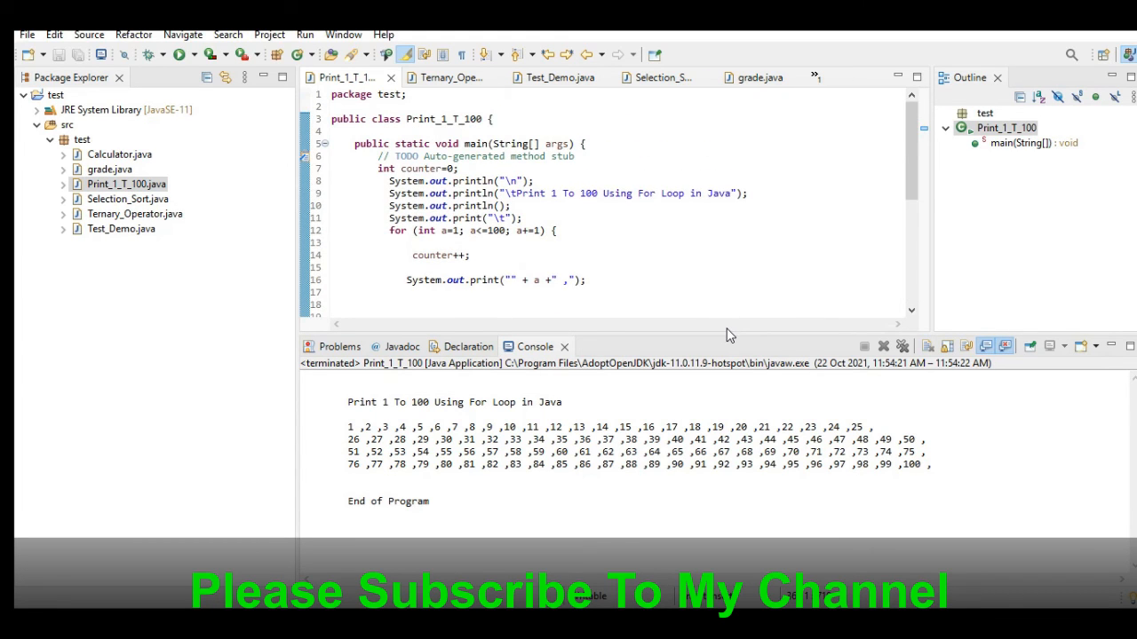
pyautogui.scroll(-3)
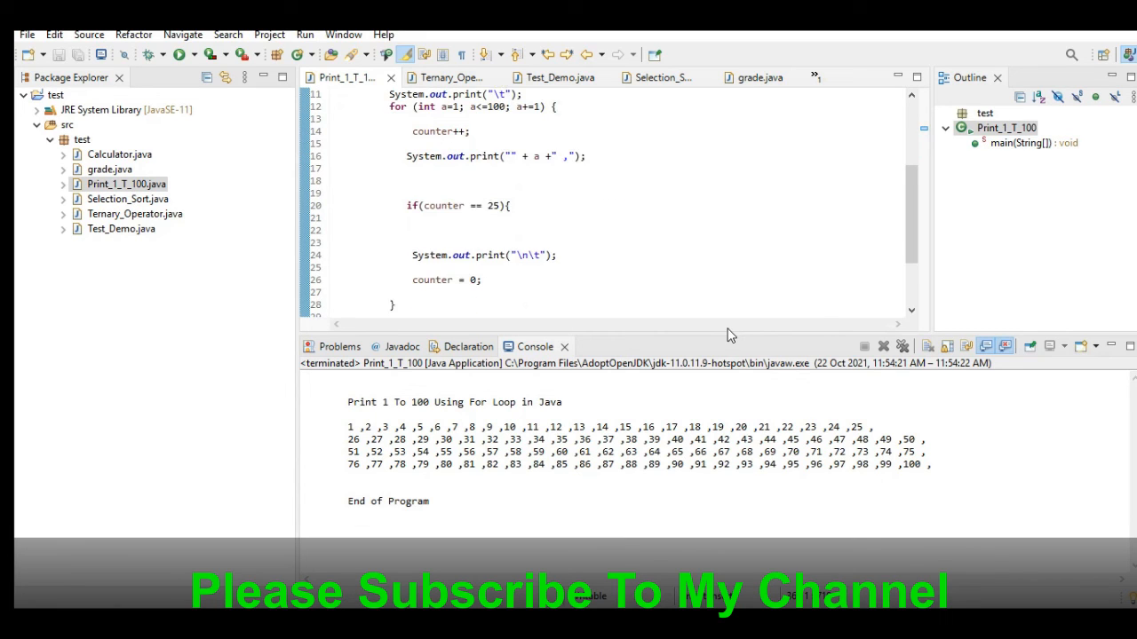
pyautogui.scroll(-3)
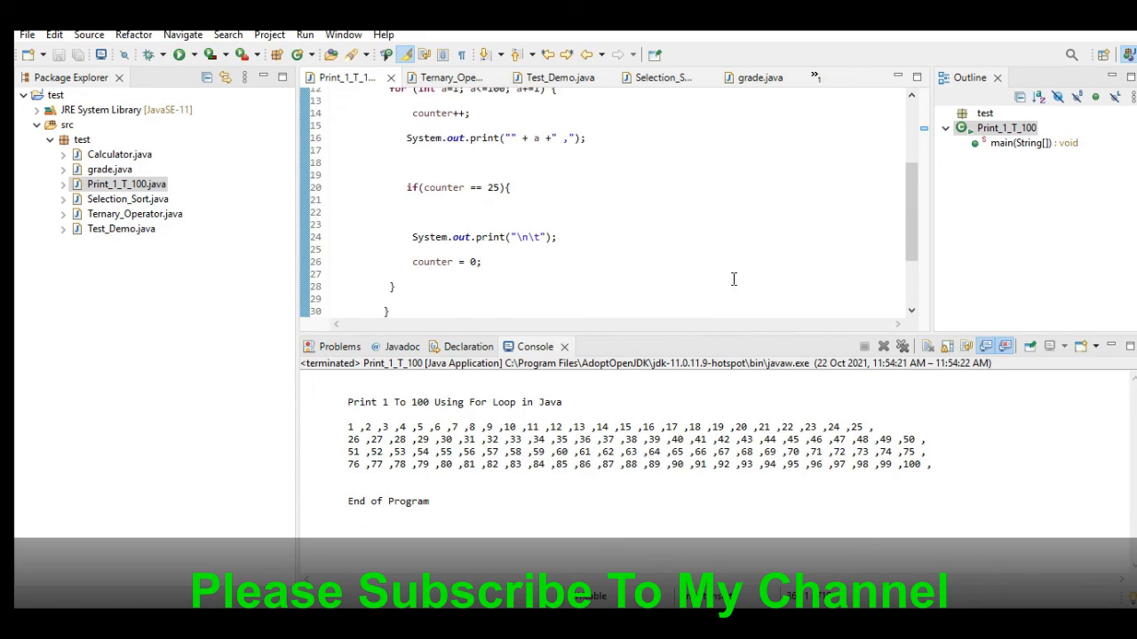